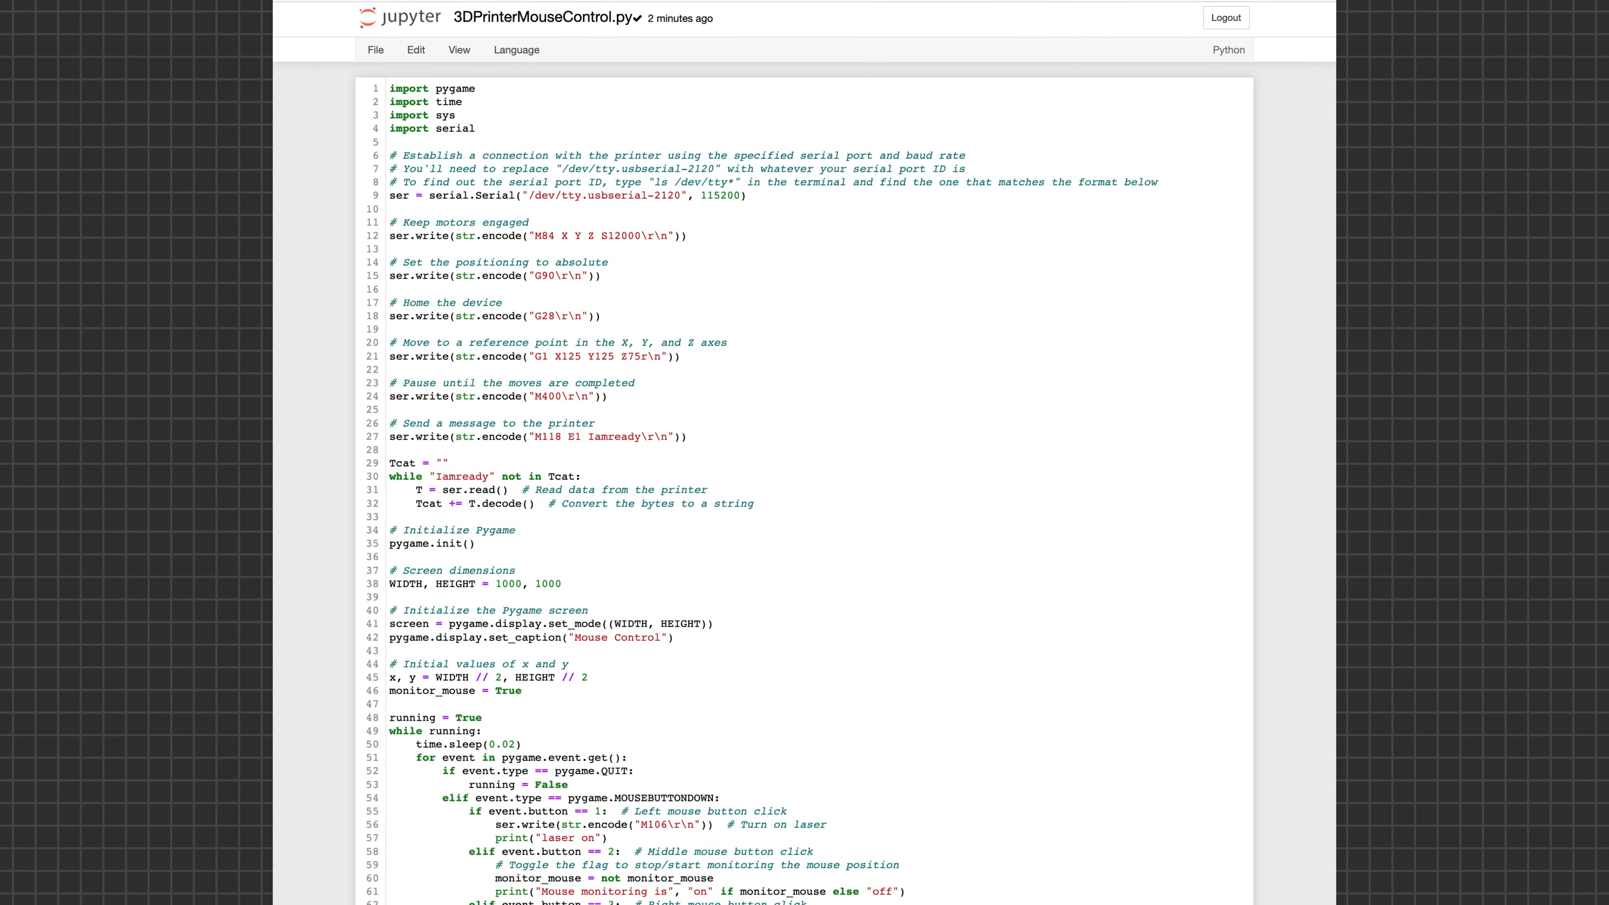
scroll("down", 3)
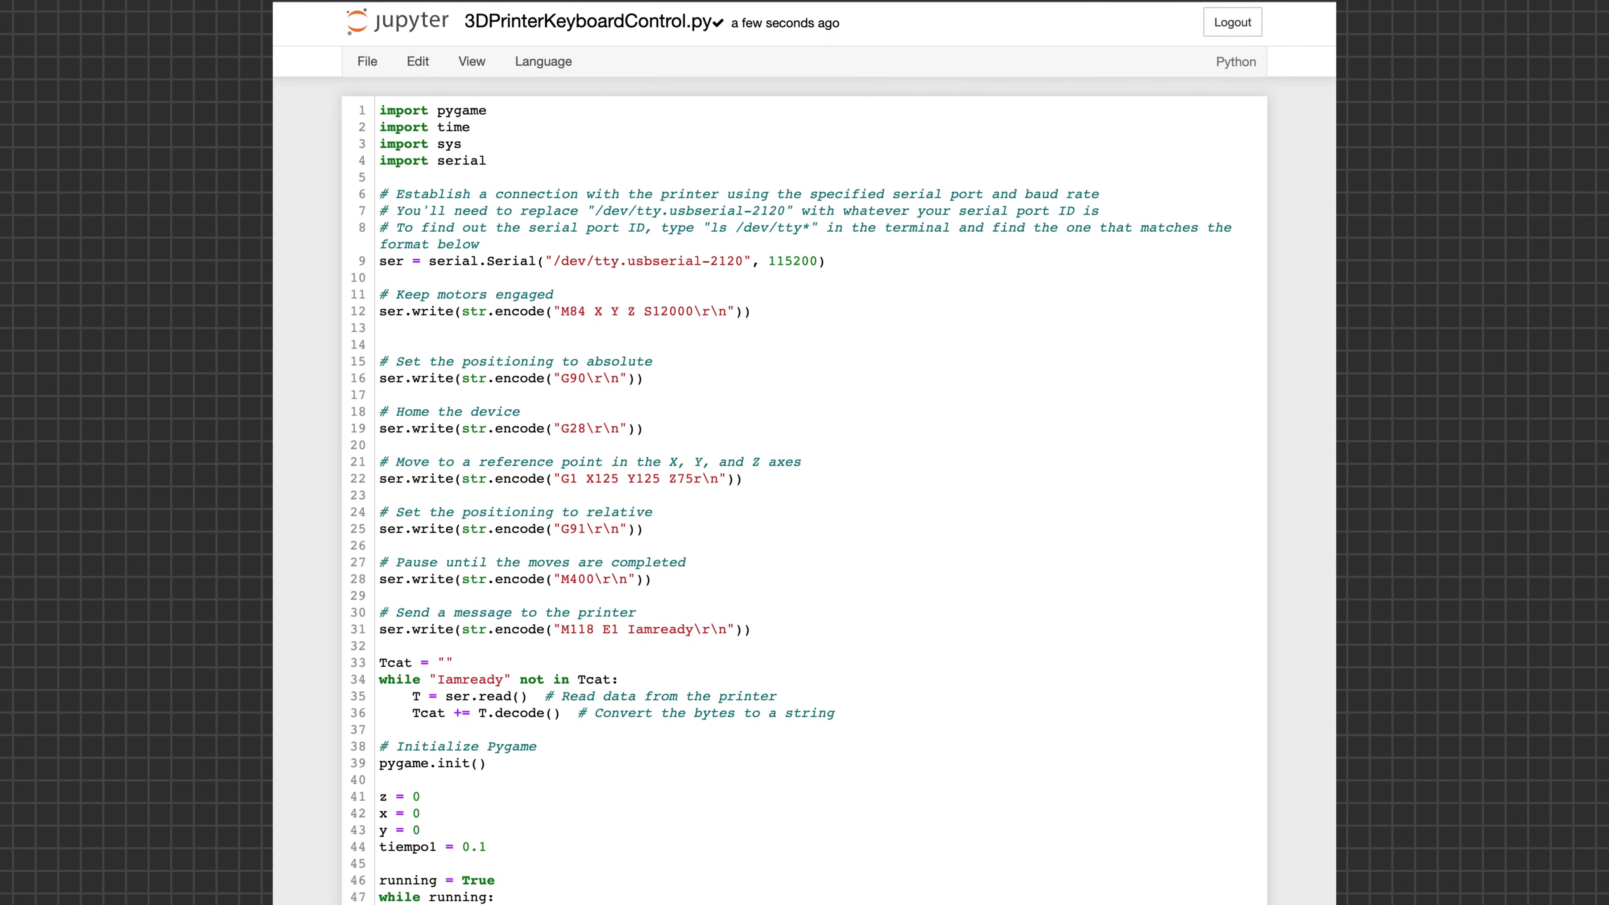
scroll("down", 3)
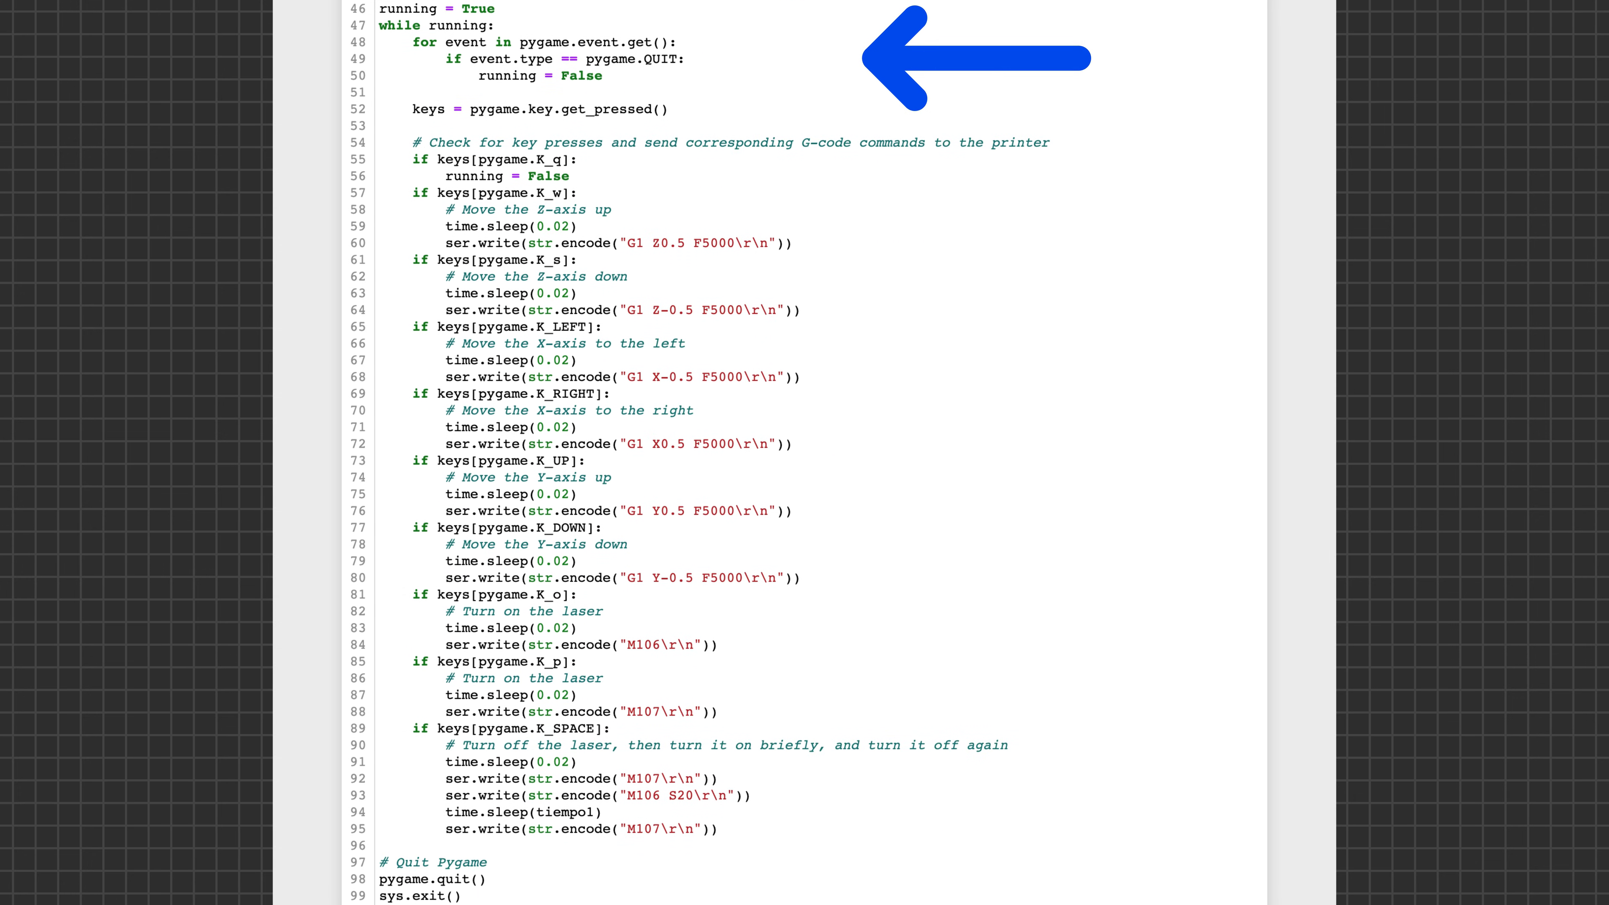